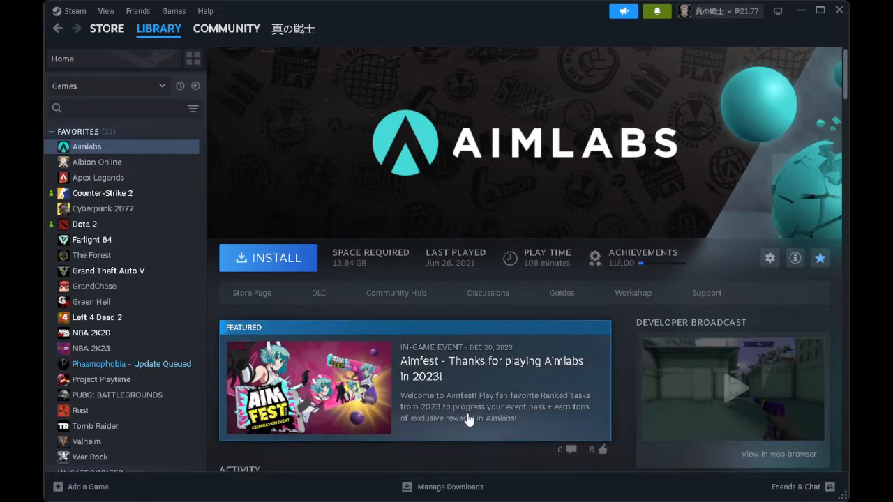
mouse_move(405, 23)
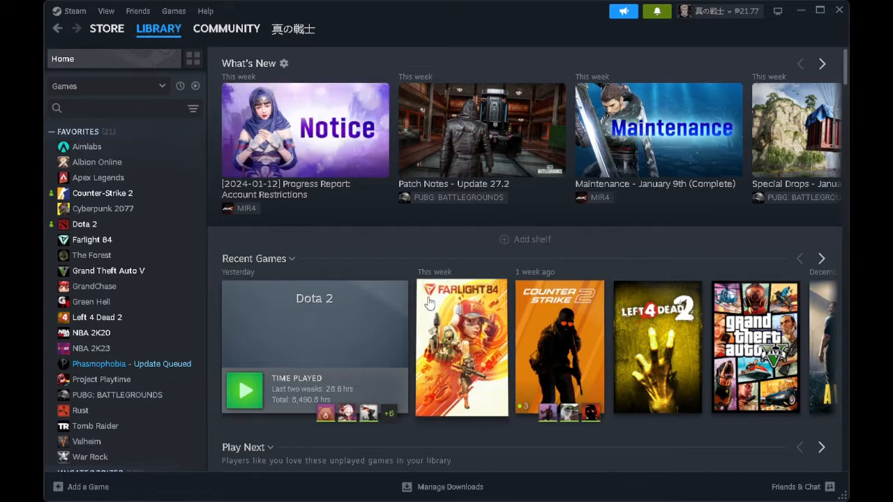
scroll(down, 3)
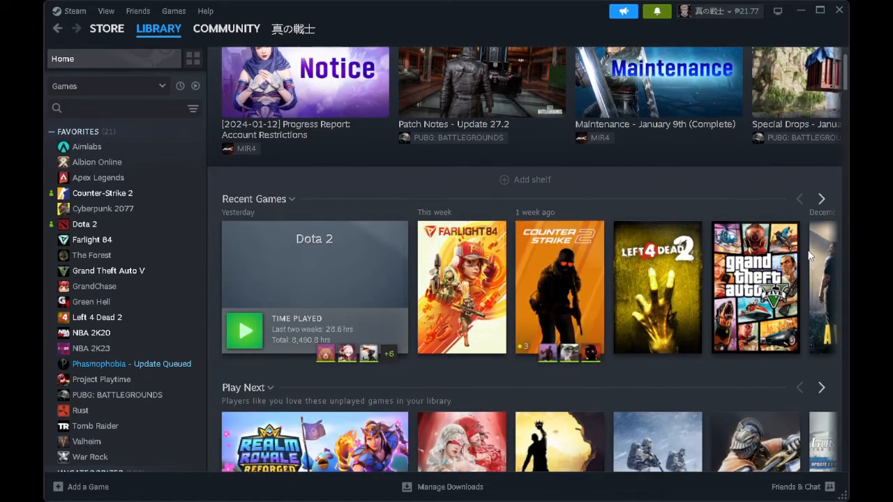
scroll(up, 3)
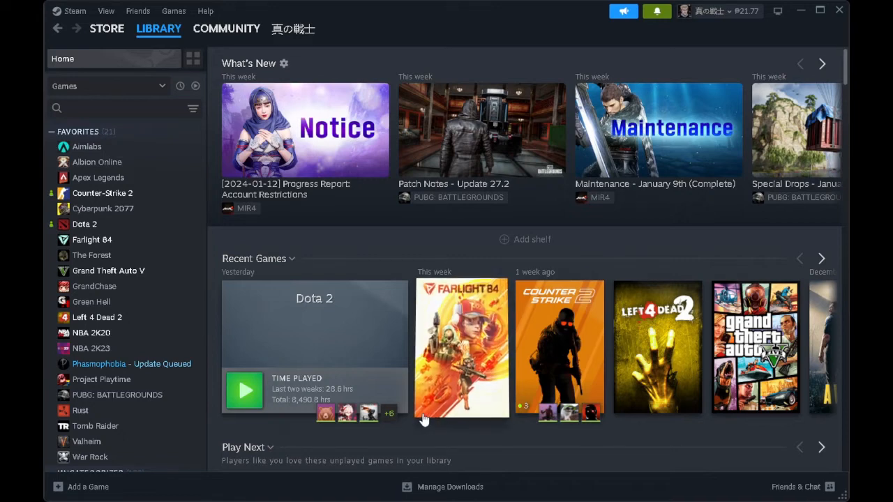
mouse_move(412, 415)
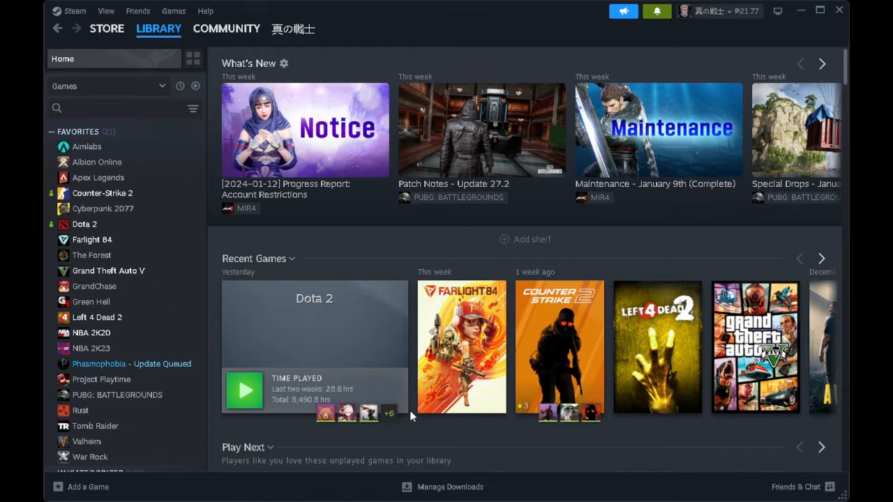
mouse_move(118, 186)
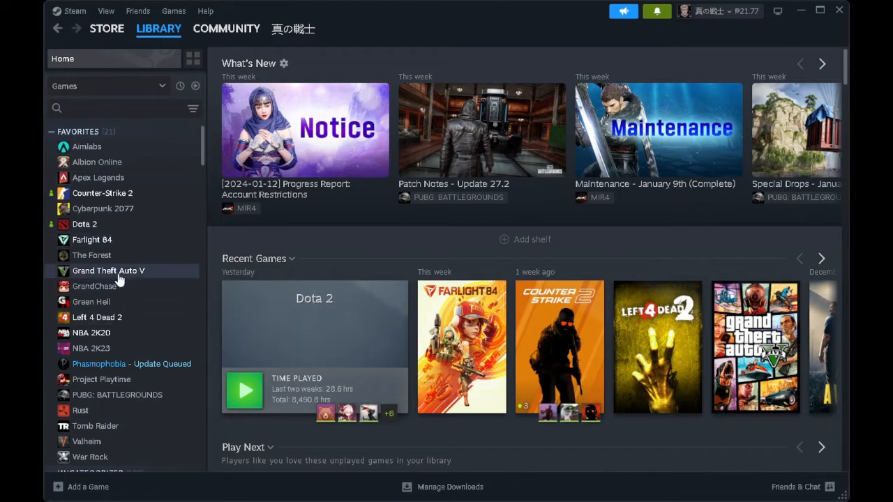
Open Grand Theft Auto V's library page and bring up its context menu with Manage options.
click(109, 271)
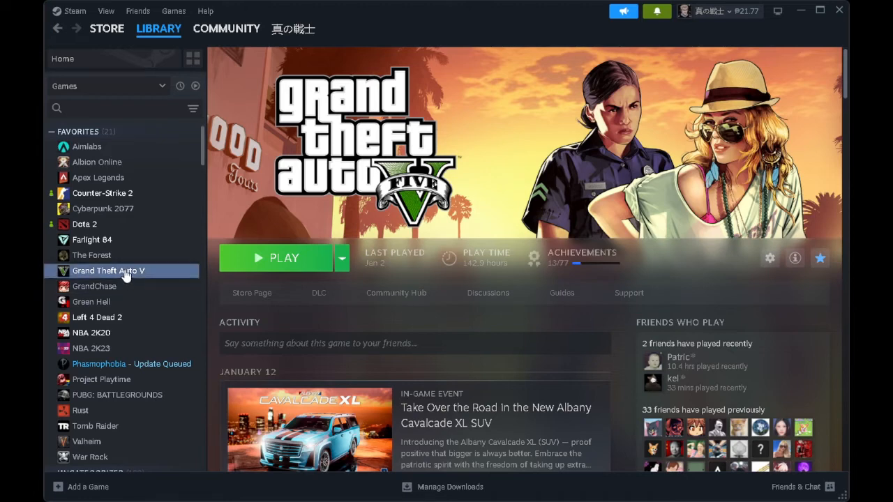
right_click(108, 271)
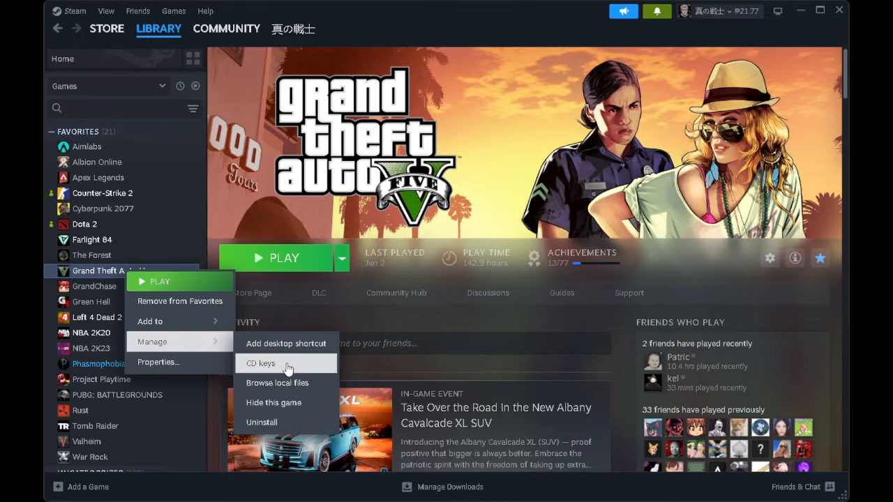
mouse_move(281, 370)
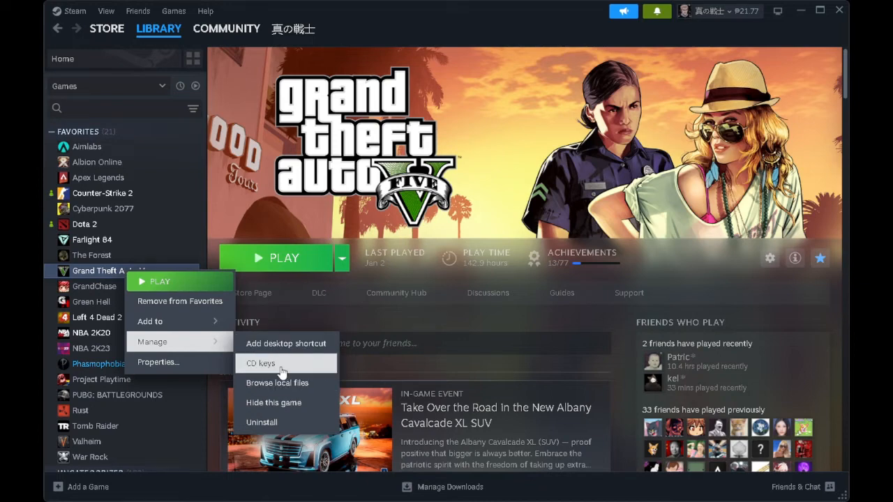
mouse_move(272, 366)
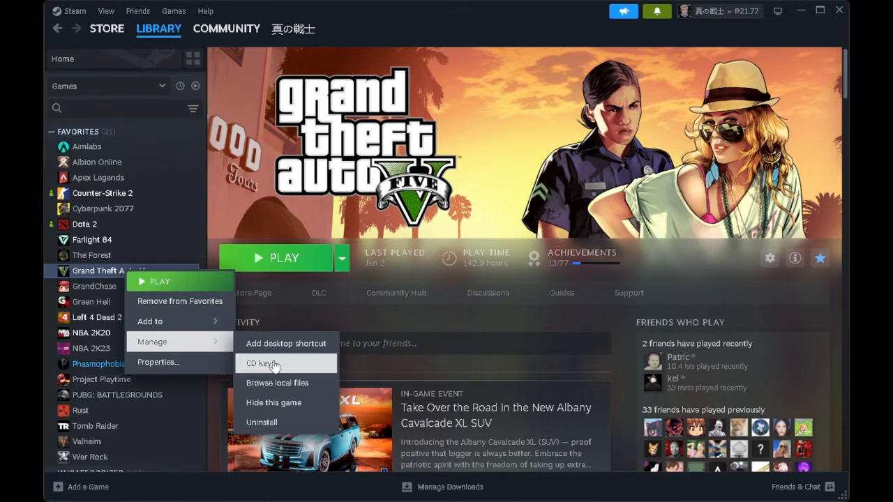
View the Grand Theft Auto V CD key via Manage, then close the key window.
click(260, 363)
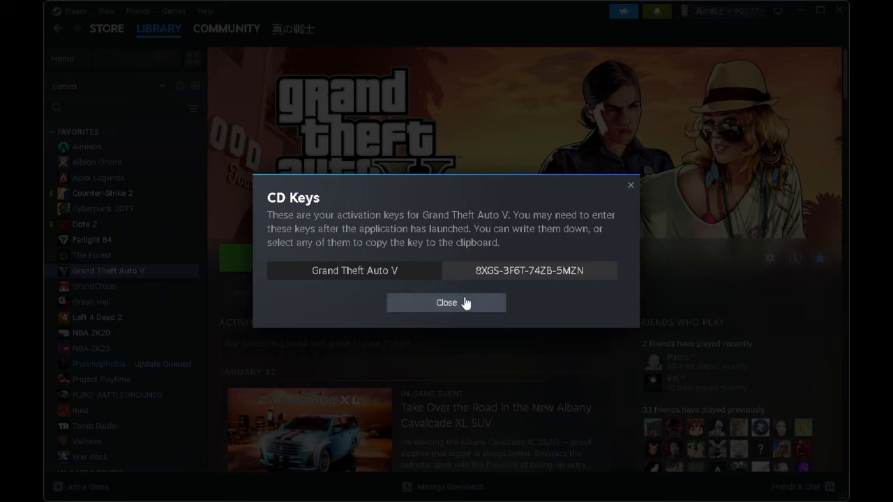
click(445, 302)
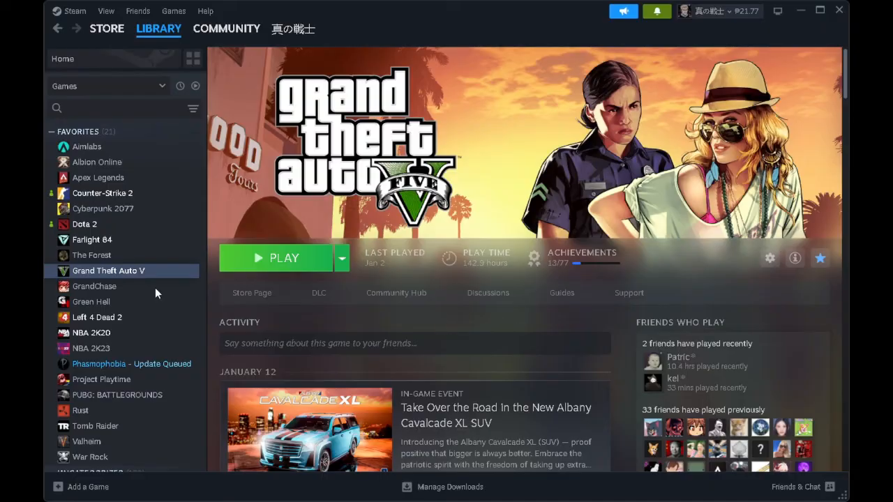
mouse_move(397, 418)
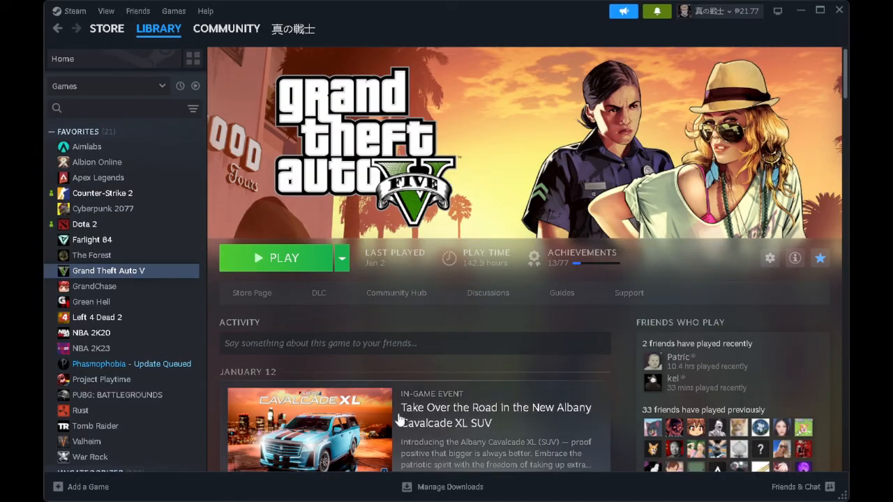